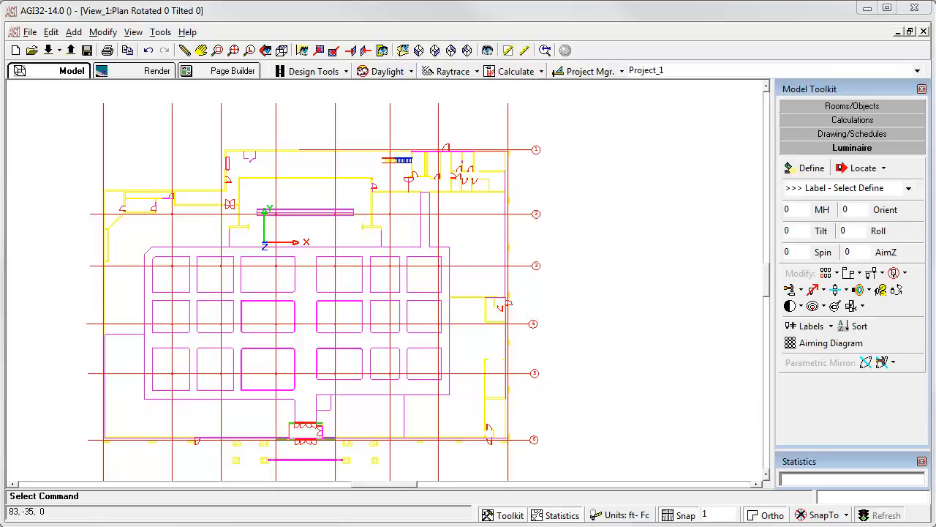
pyautogui.moveTo(423, 276)
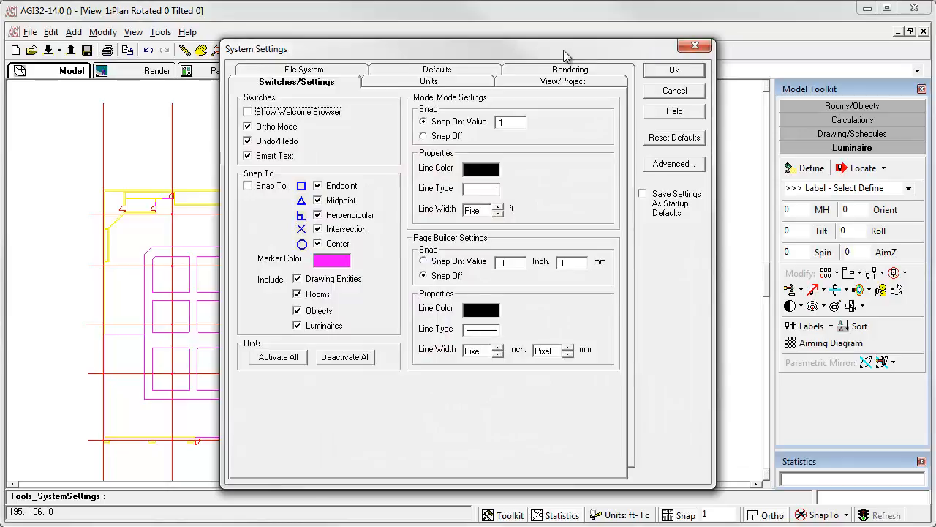
pyautogui.moveTo(490, 79)
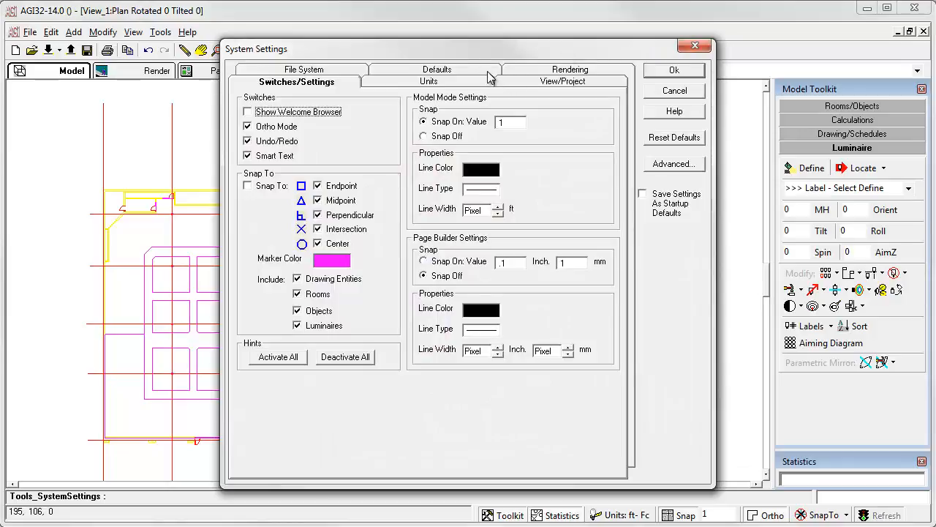
# Set the Model Mode Background default colour to black on the Defaults tab.
pyautogui.click(436, 71)
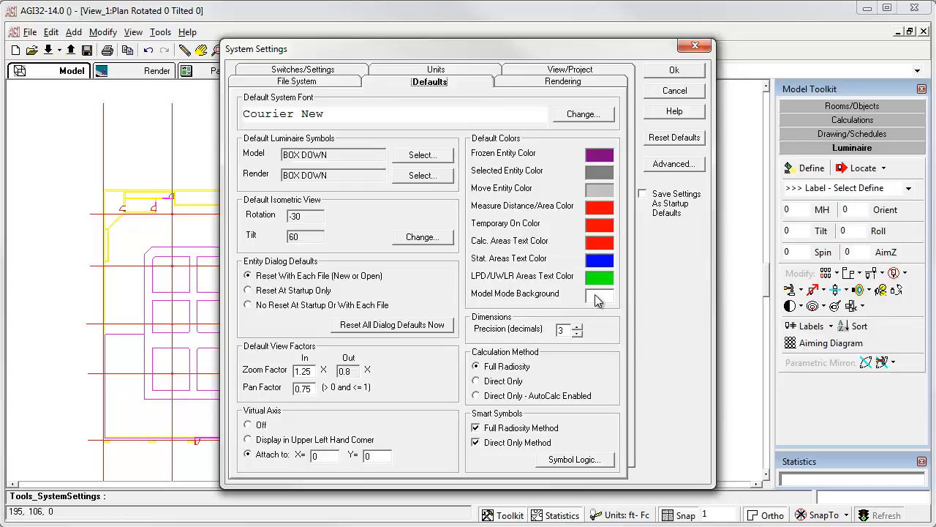
pyautogui.click(600, 298)
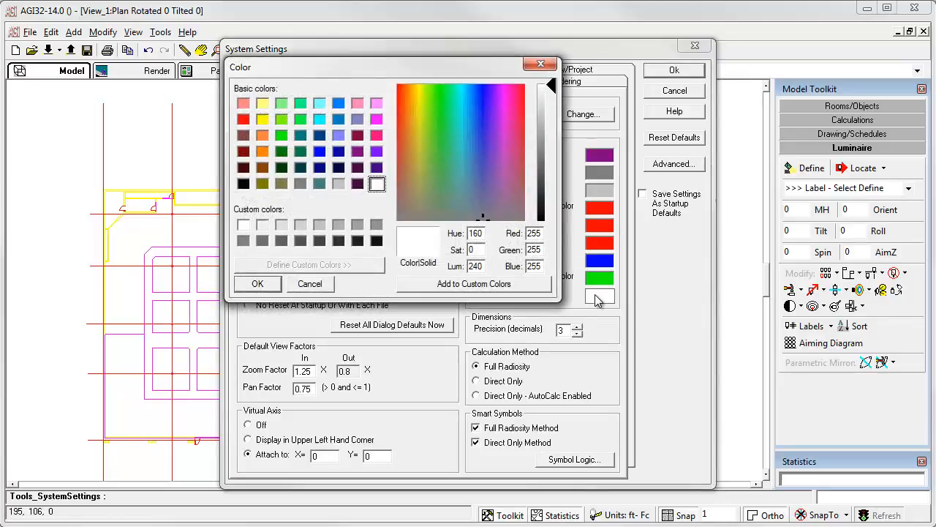
pyautogui.click(243, 185)
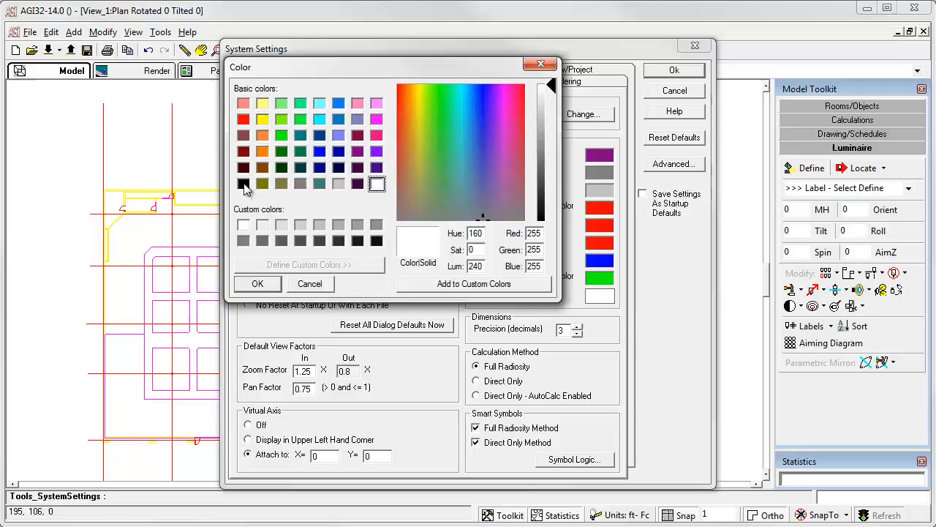
pyautogui.click(243, 185)
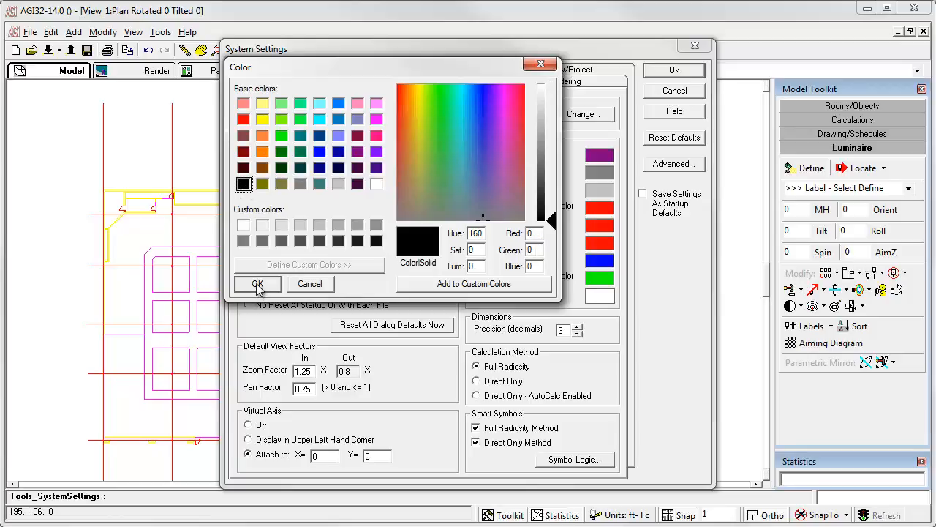
pyautogui.click(258, 284)
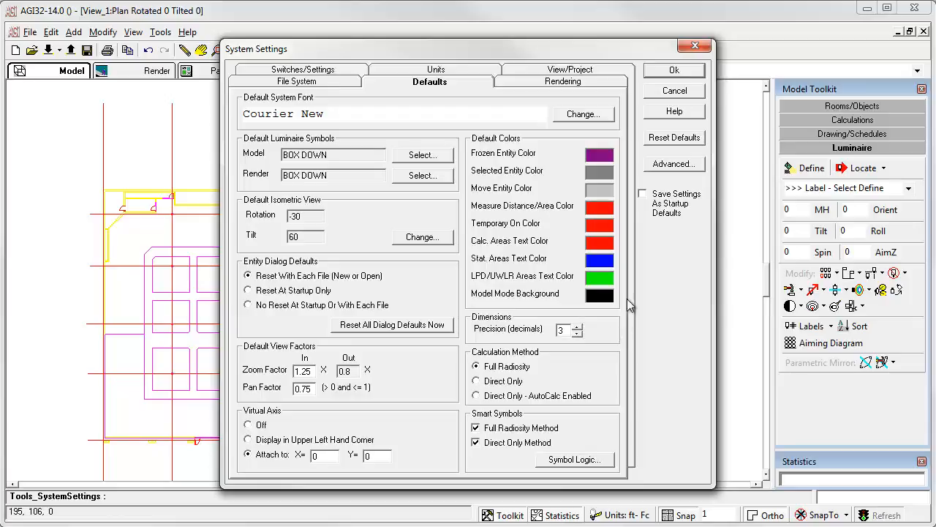
pyautogui.moveTo(645, 197)
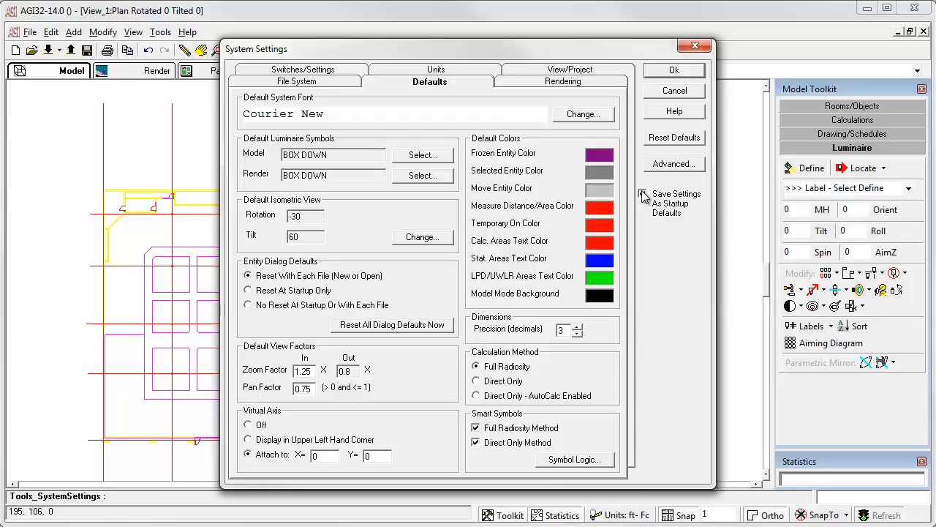
# Save the settings as startup defaults and apply them to the model view.
pyautogui.click(644, 193)
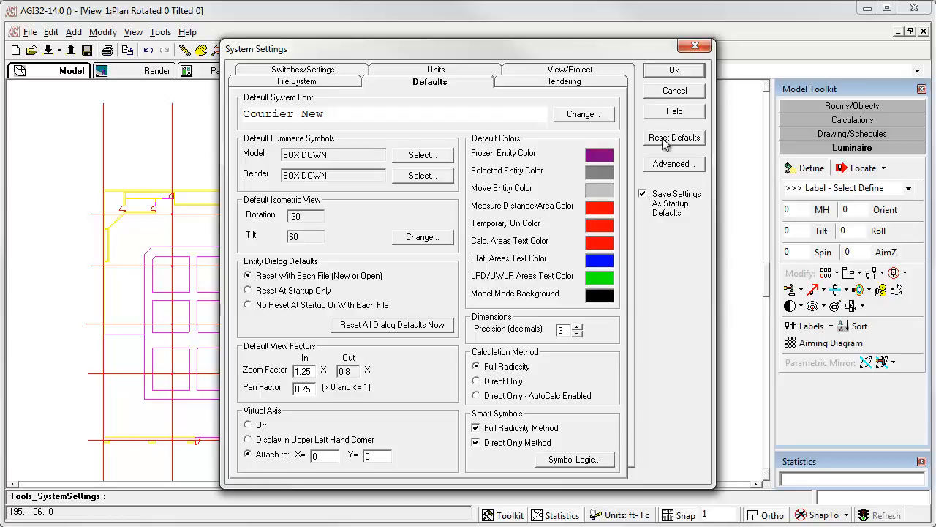
pyautogui.click(673, 70)
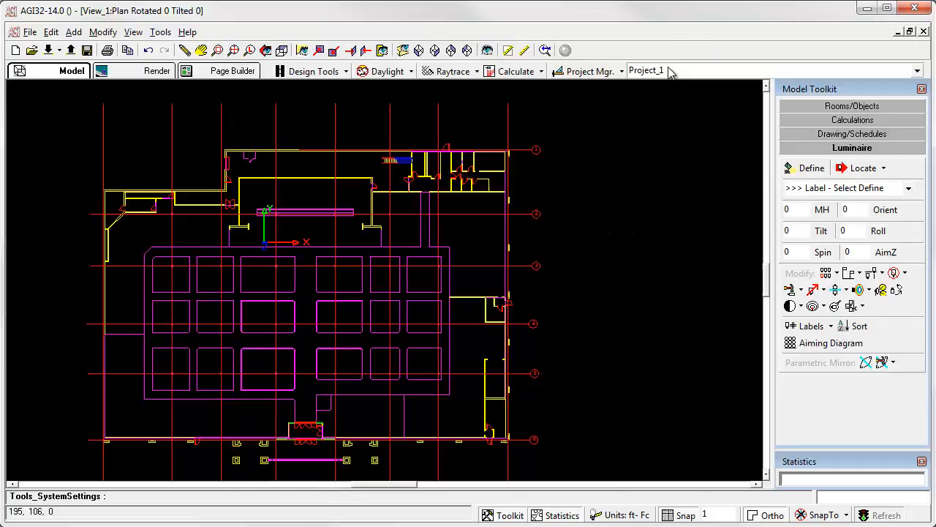
pyautogui.moveTo(647, 70)
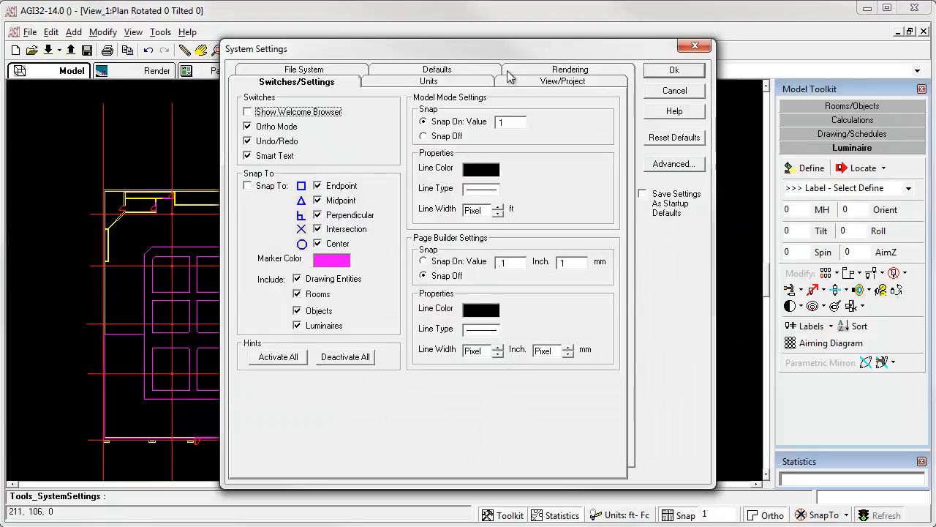
# Return to Defaults and set the Model Mode Background colour back to white.
pyautogui.click(436, 70)
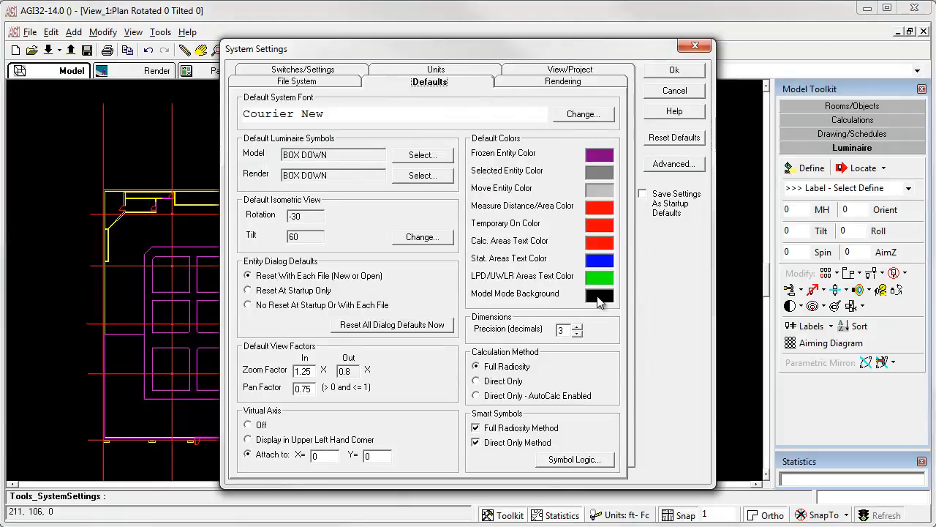
pyautogui.click(600, 295)
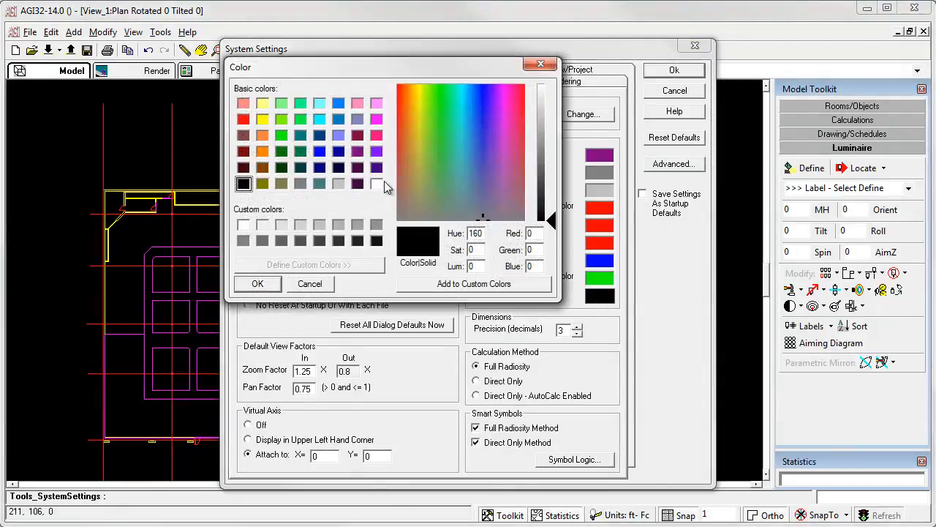
pyautogui.click(310, 284)
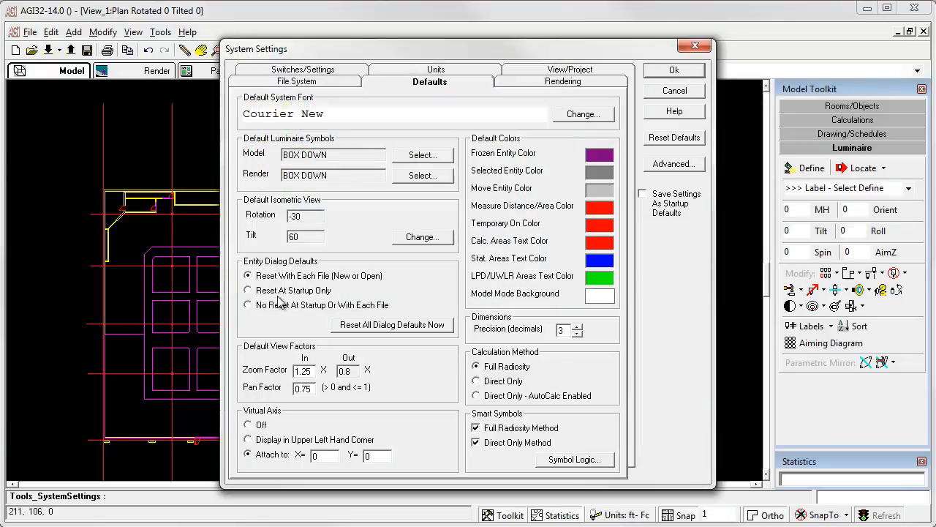
pyautogui.click(642, 193)
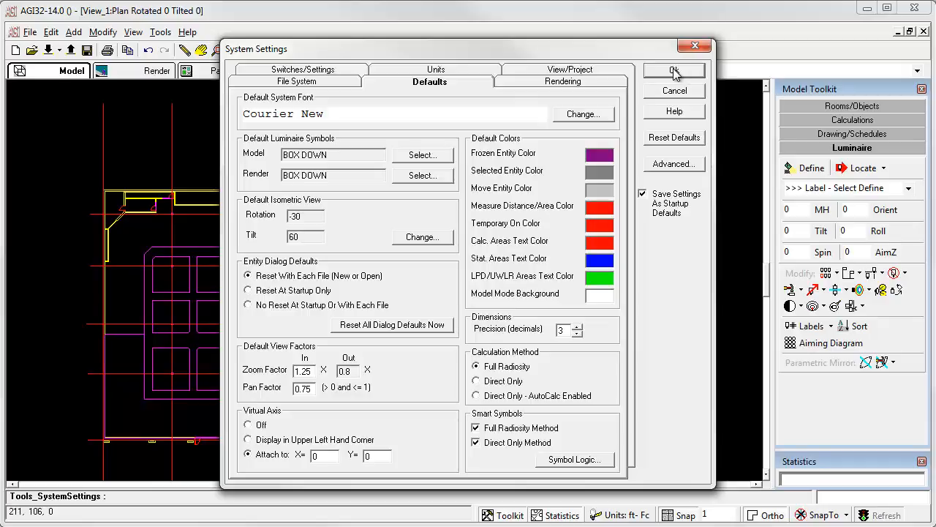
pyautogui.moveTo(613, 275)
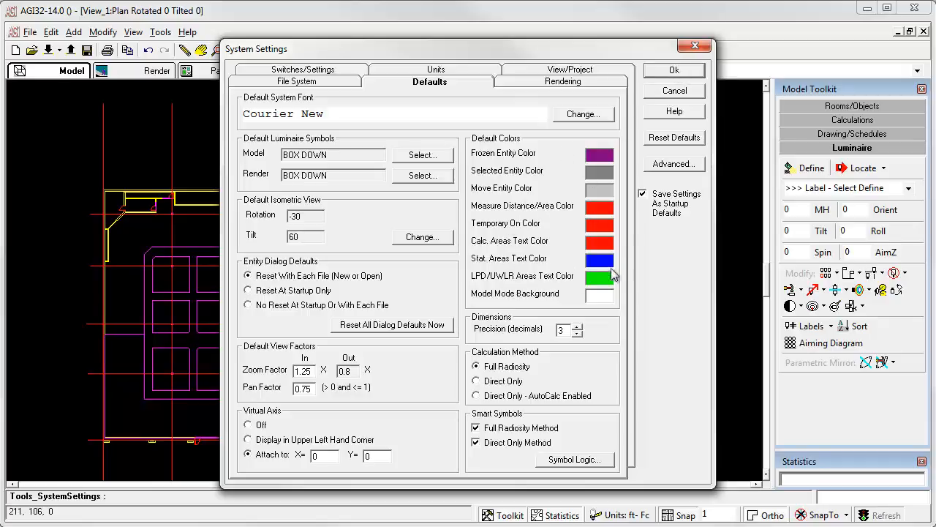
pyautogui.moveTo(571, 242)
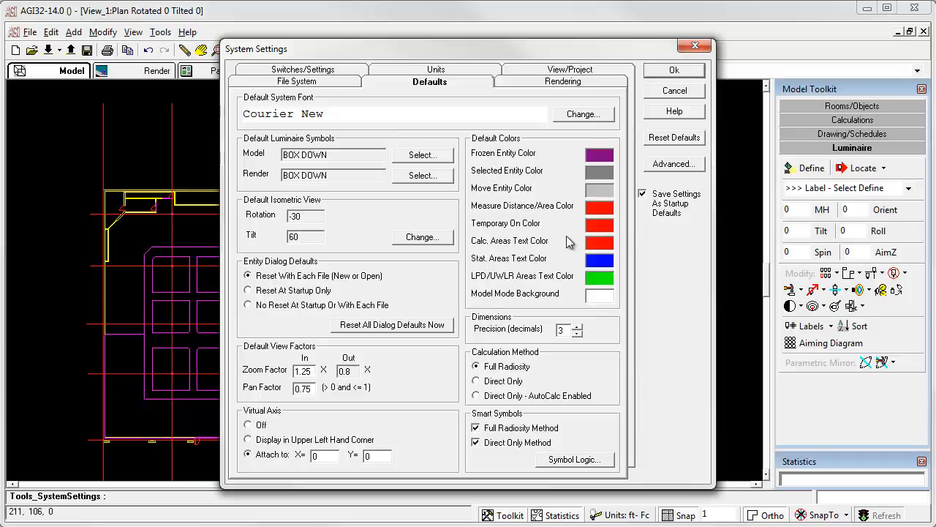